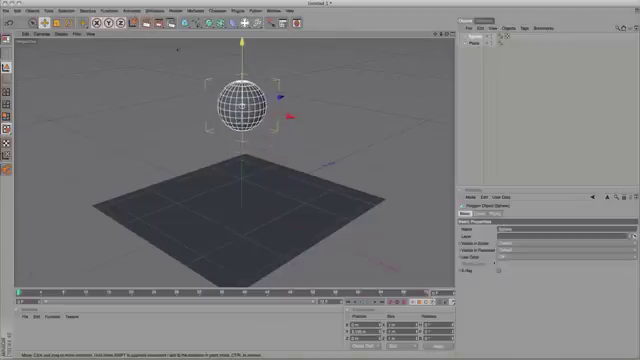
# Step: Make the sphere a Soft Body dynamics object and the plane a Collider Body
pyautogui.click(150, 8)
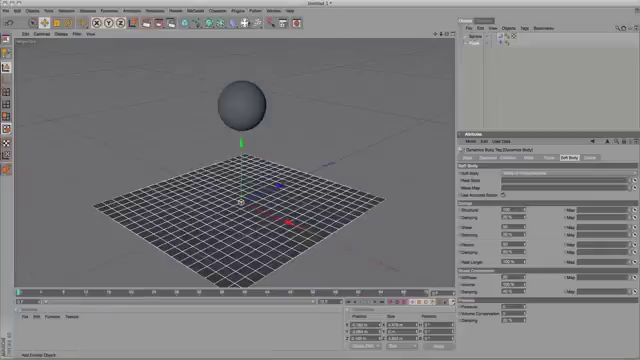
# Step: Add an XPresso tag so the empty XPresso Editor window appears
pyautogui.click(250, 30)
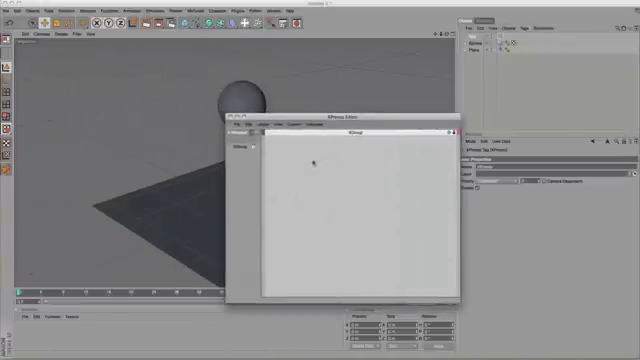
# Step: Browse New Node > XPresso > Dynamics to reveal the dynamics nodes without placing any
pyautogui.rightClick(318, 164)
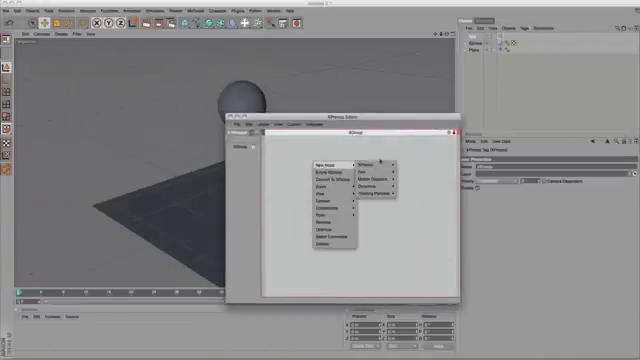
pyautogui.click(376, 186)
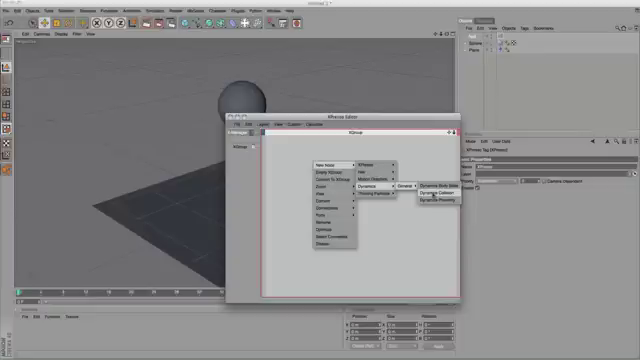
pyautogui.moveTo(378, 180)
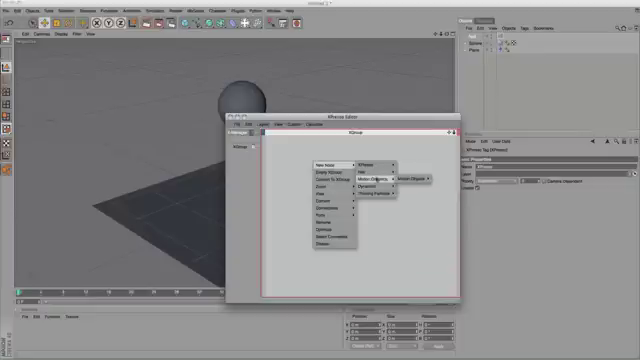
pyautogui.moveTo(384, 176)
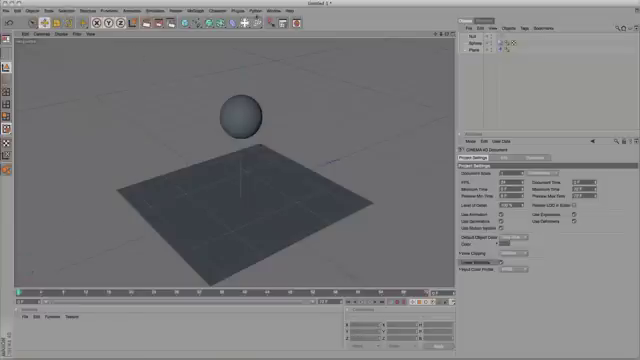
# Step: Close the XPresso Editor and show Edit > Project Settings with the linear workflow options
pyautogui.click(264, 8)
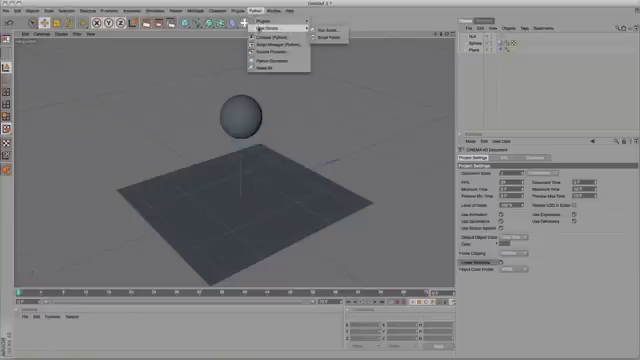